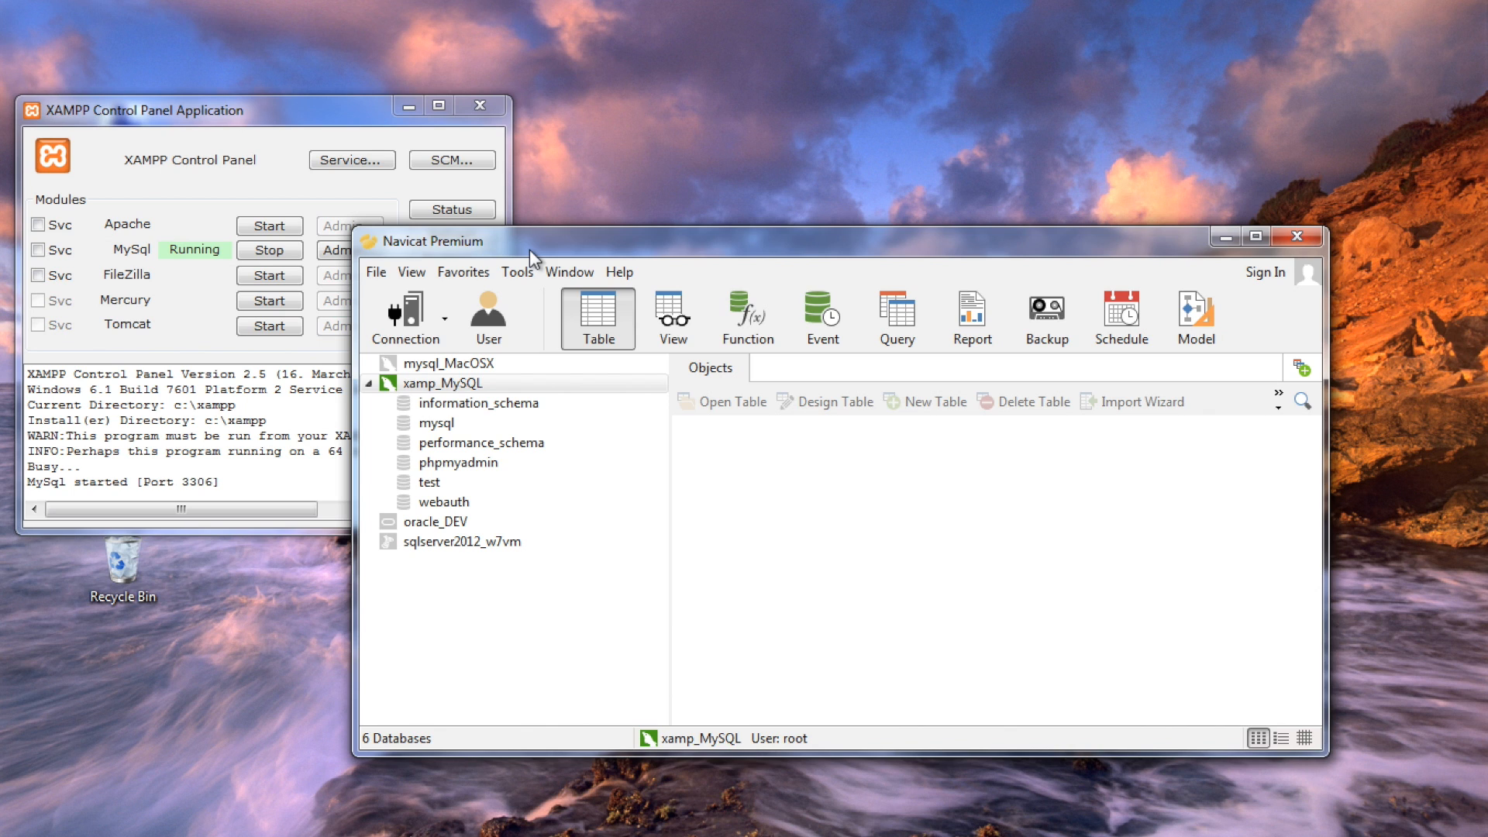
mouse_move(359, 317)
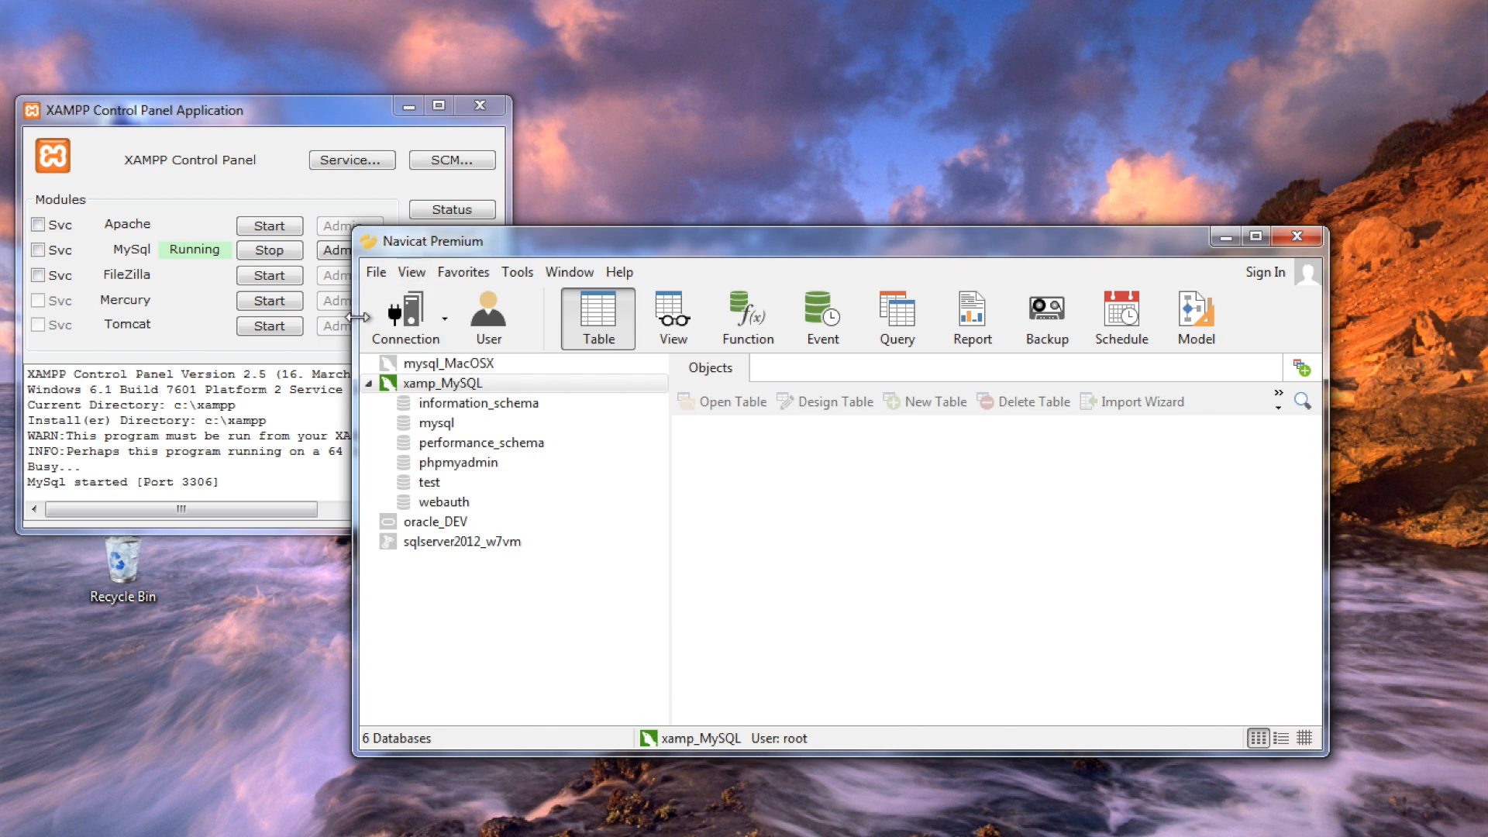
Open the New Database form from the xamp_MySQL connection's context menu.
right_click(441, 382)
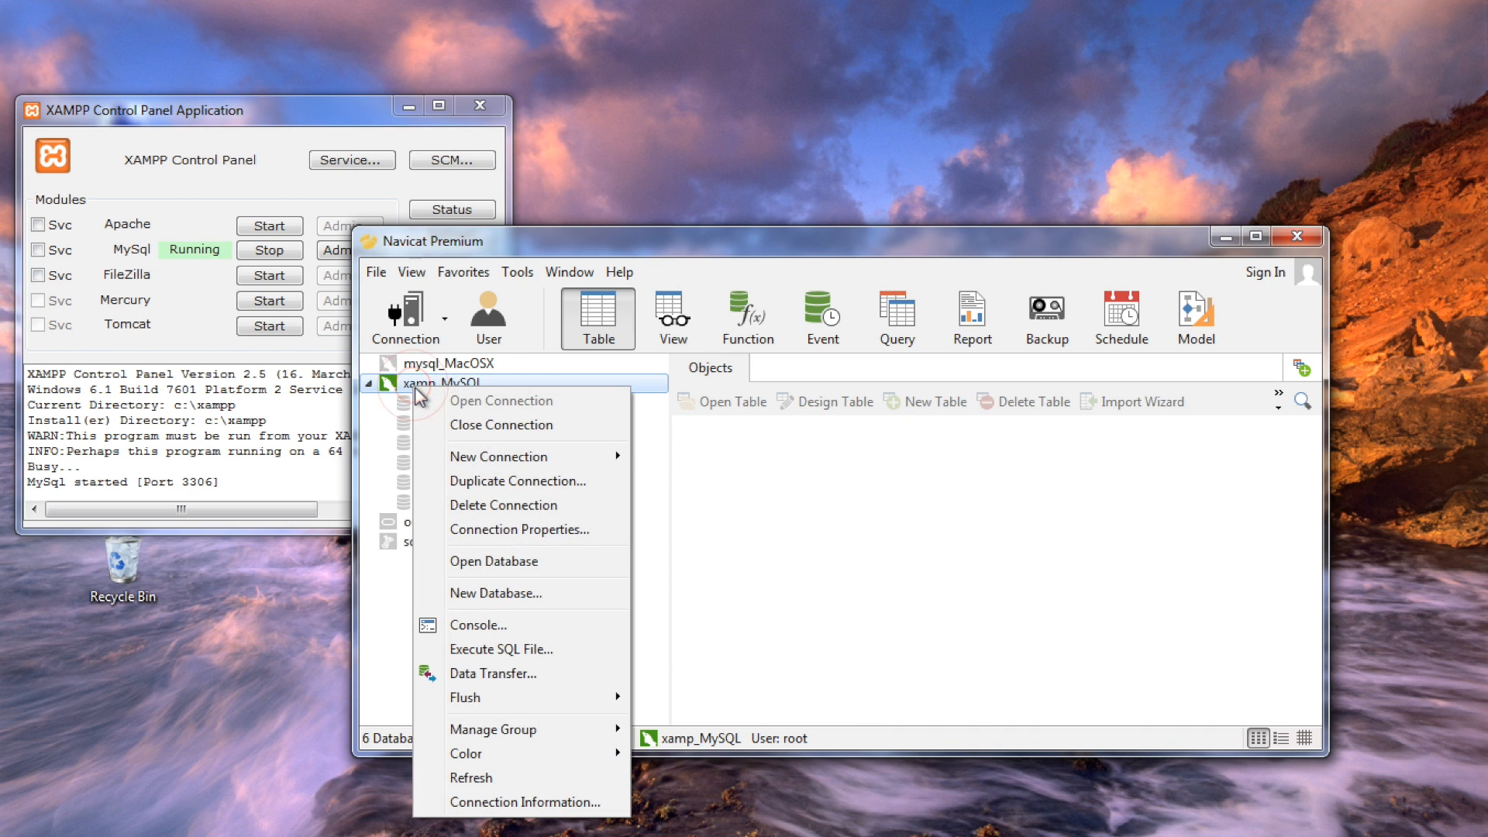
mouse_move(420, 430)
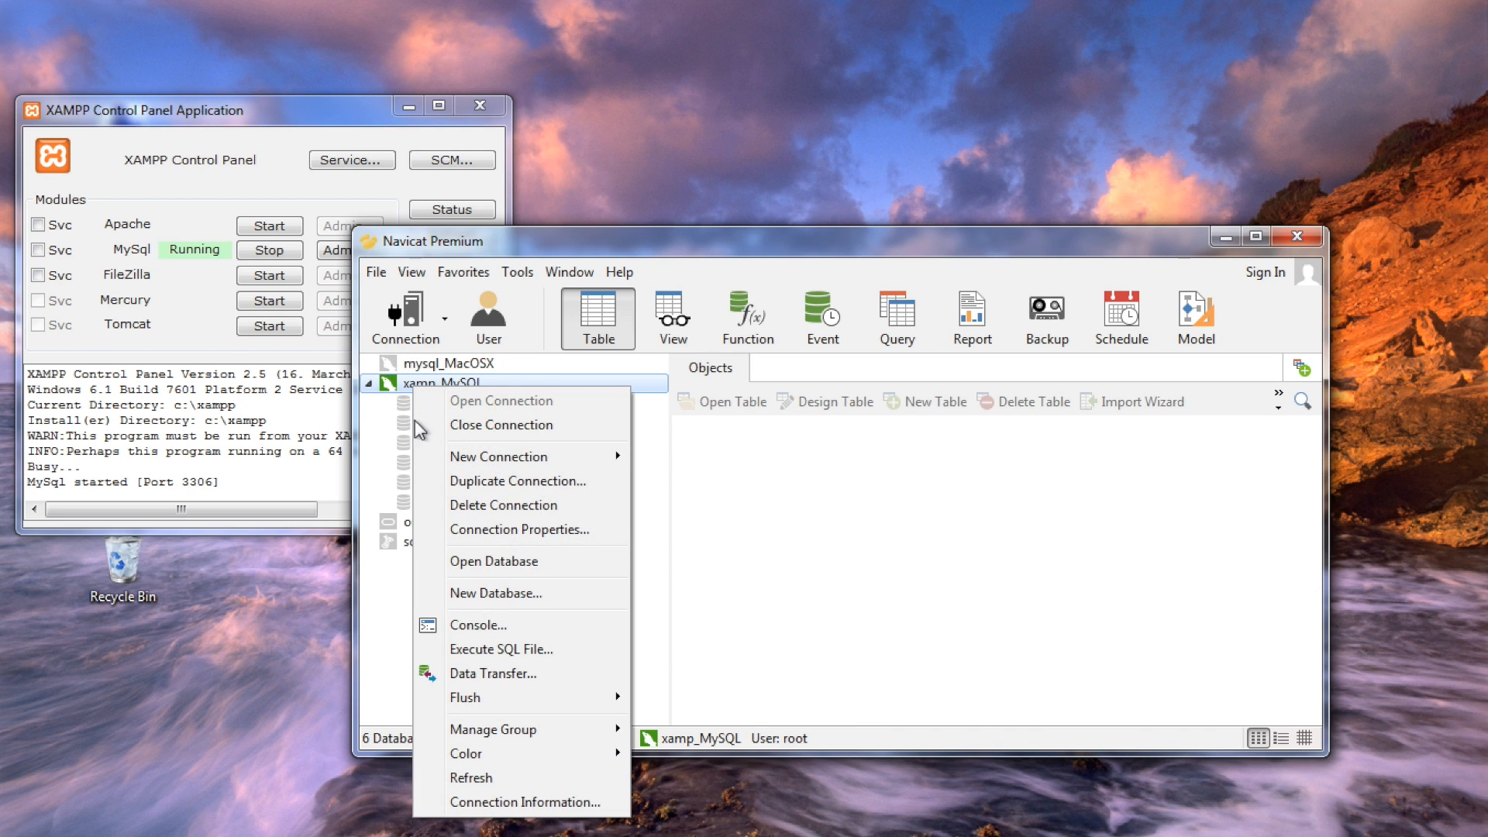
left_click(494, 592)
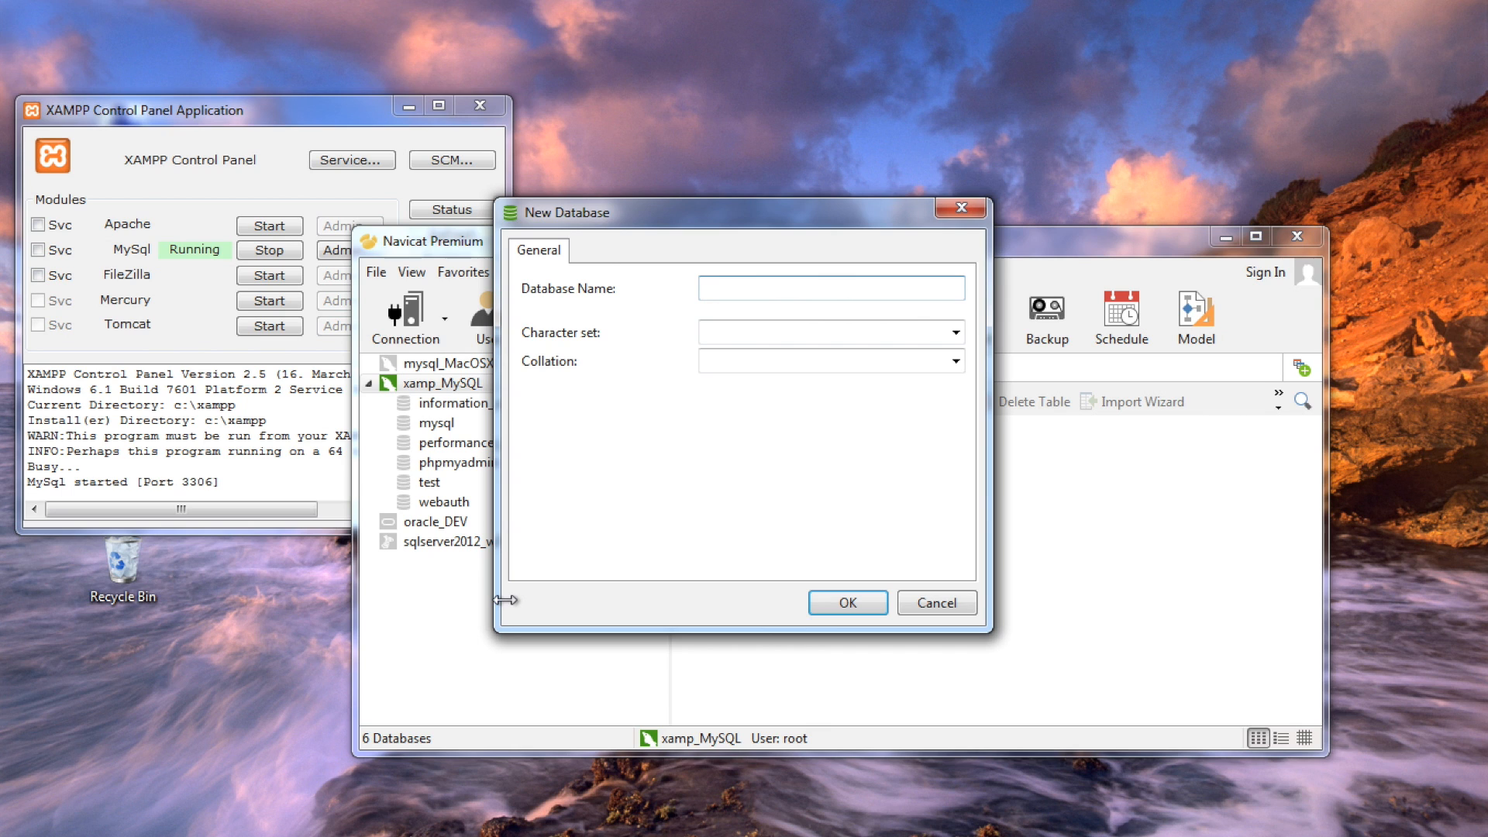
Enter 'test2' as the database name and show the character set options.
type("test2")
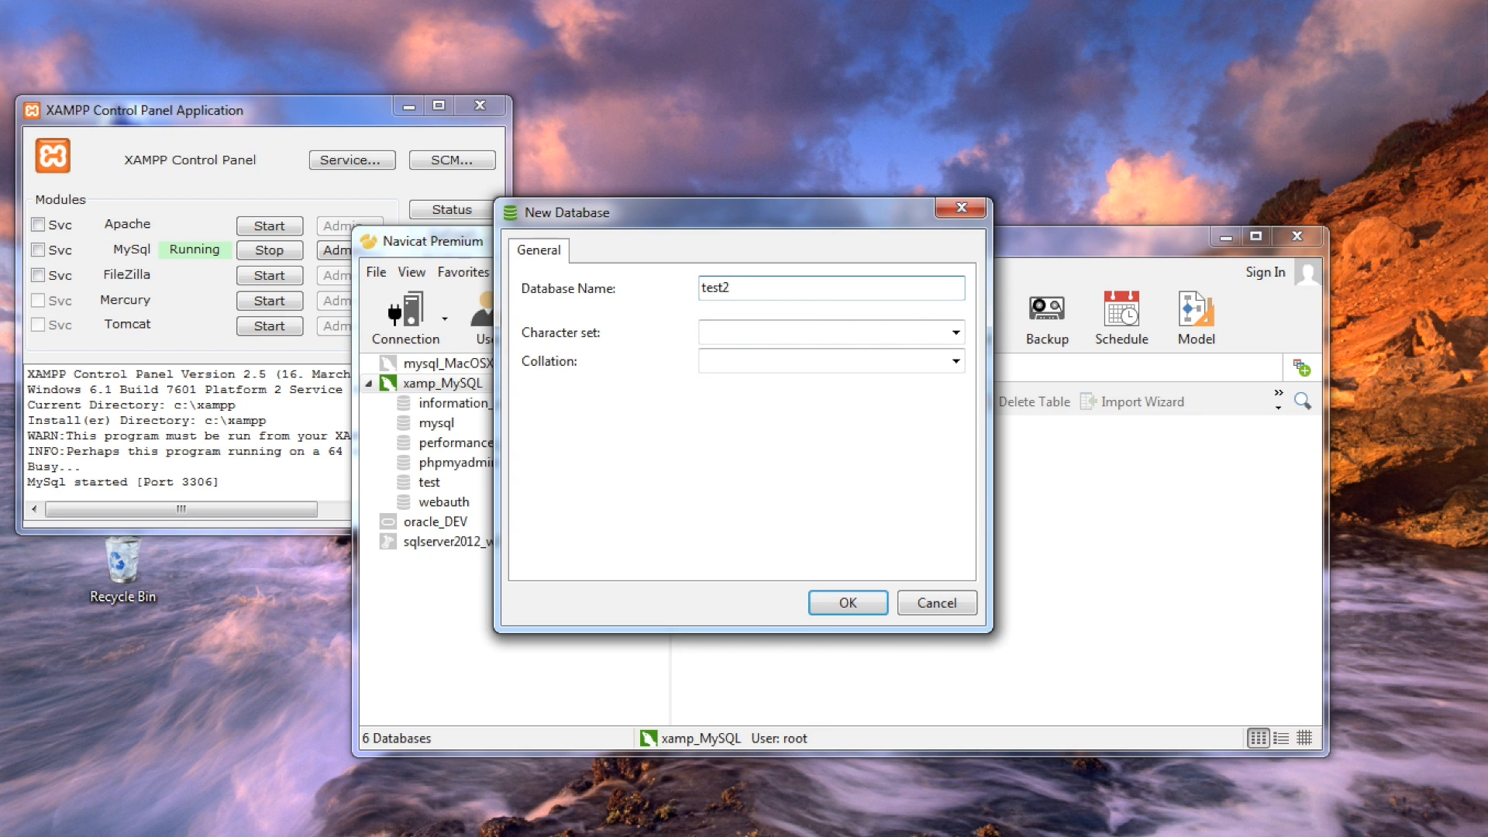
left_click(954, 333)
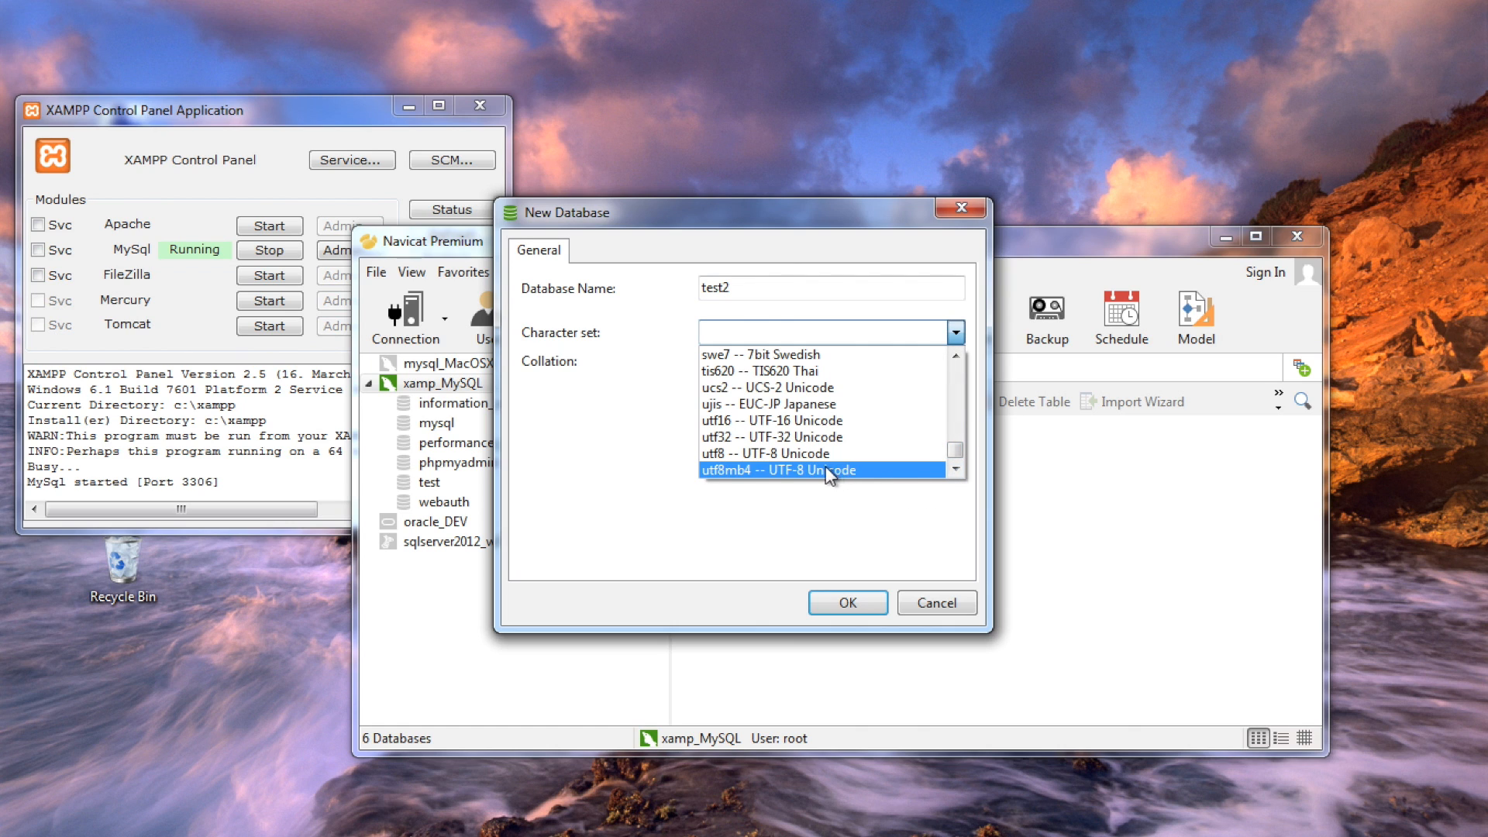
Choose utf8 -- UTF-8 Unicode as the character set and show collation options.
left_click(770, 453)
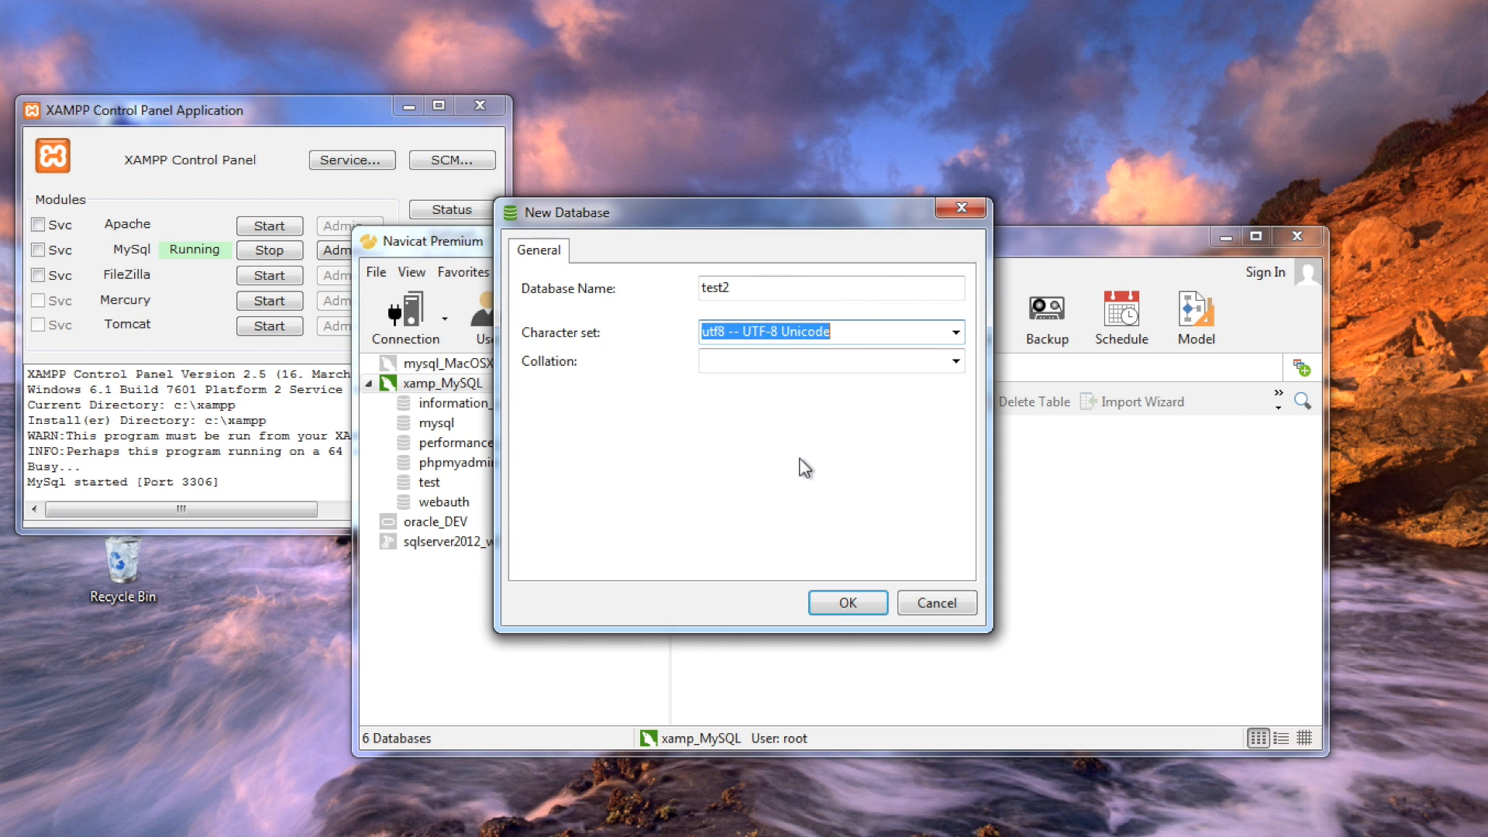
left_click(955, 361)
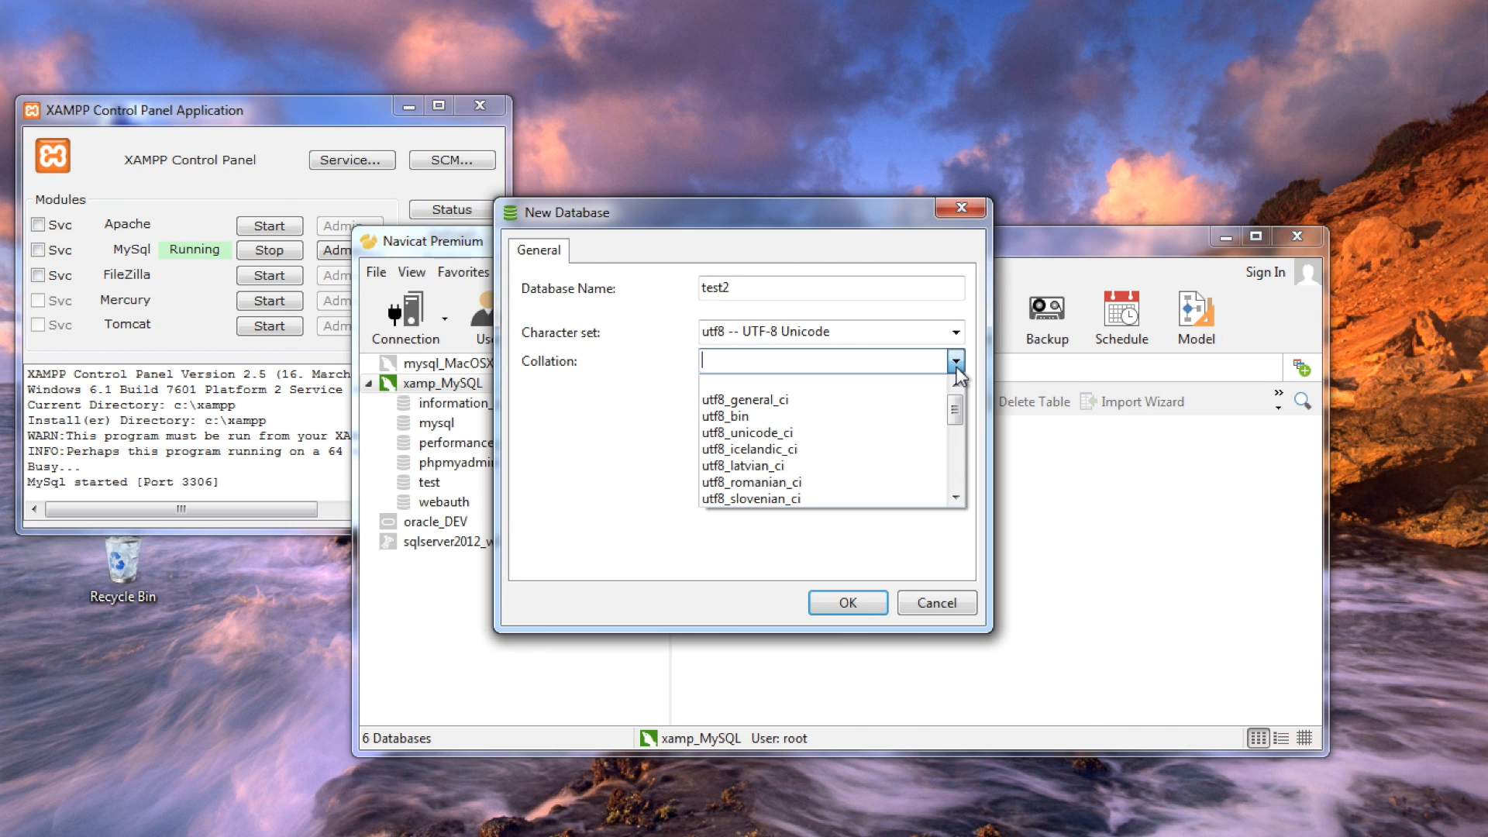
mouse_move(778, 399)
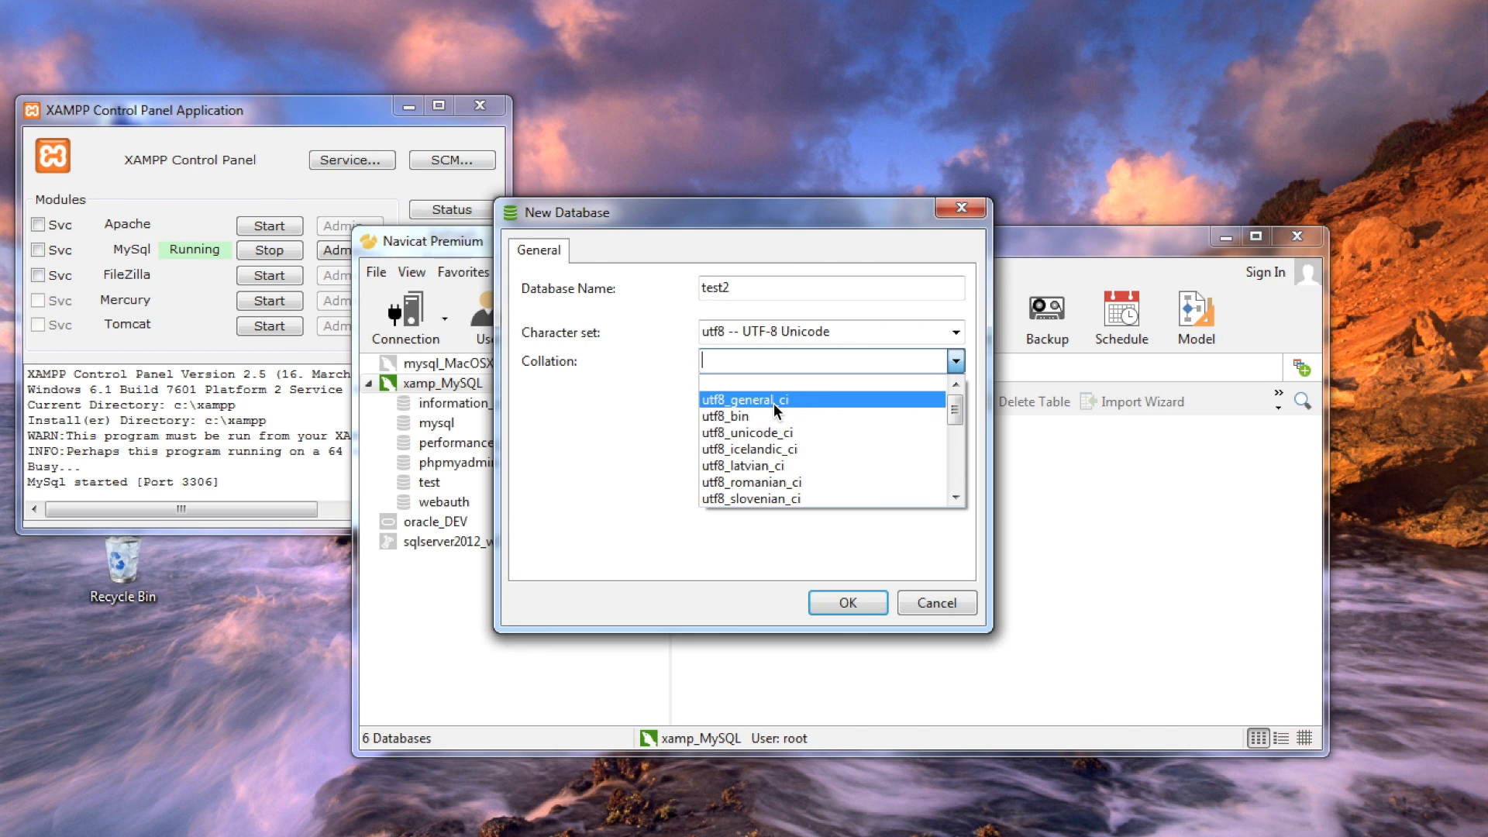
Pick utf8_general_ci collation and confirm to create the test2 database.
left_click(748, 400)
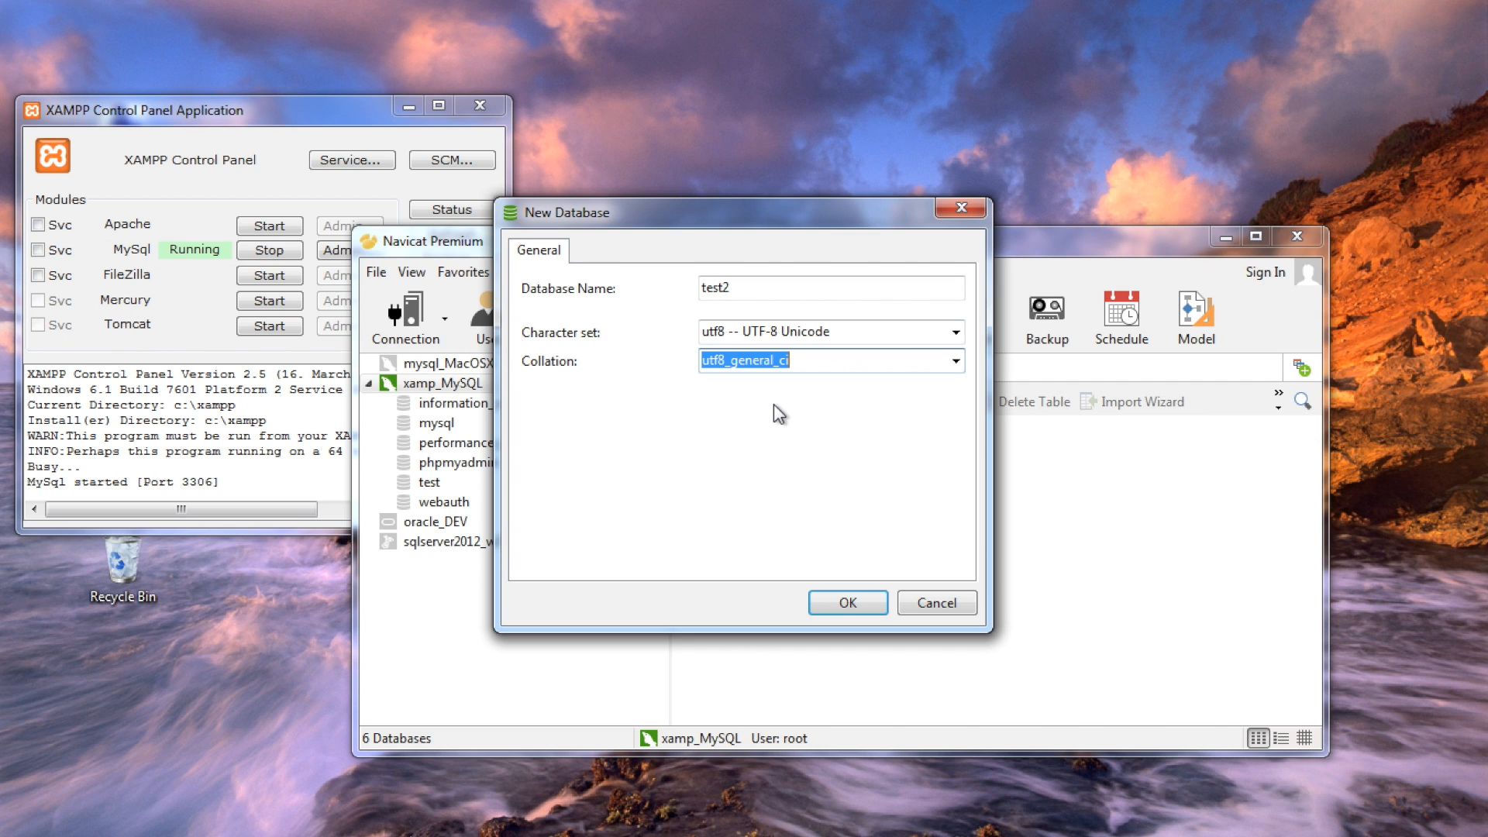
left_click(844, 602)
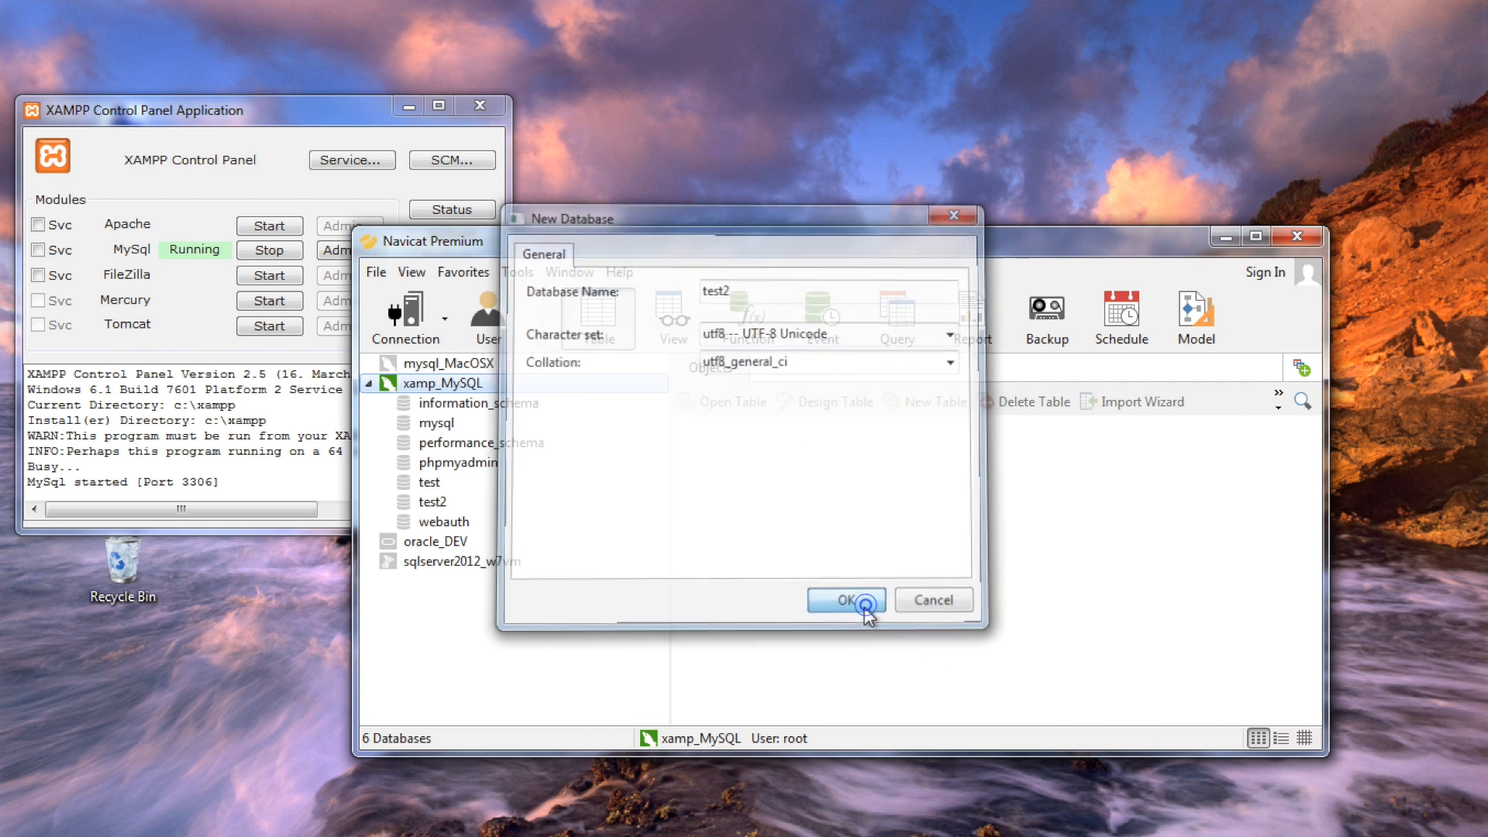
left_click(844, 599)
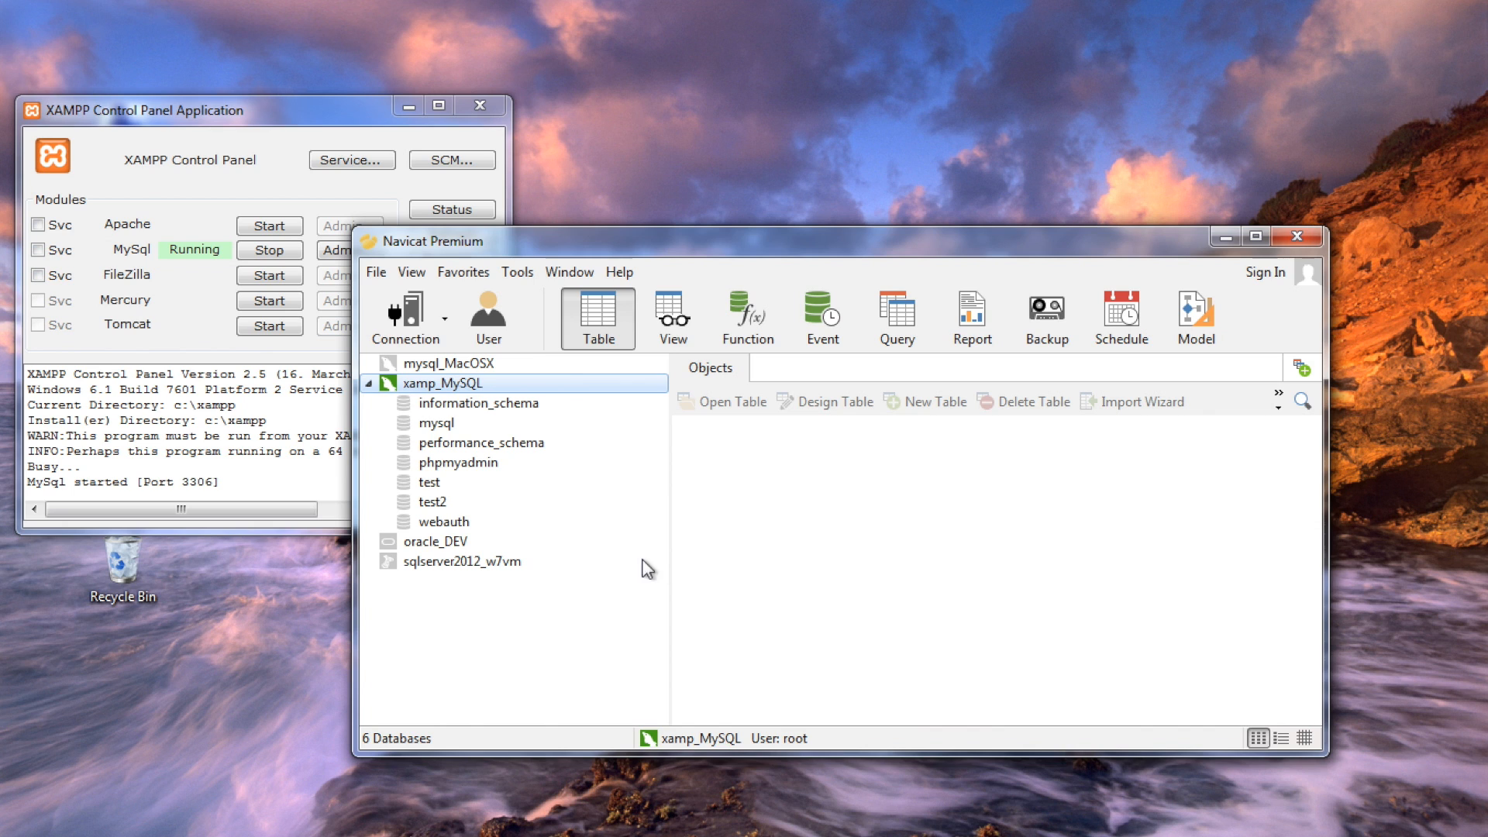